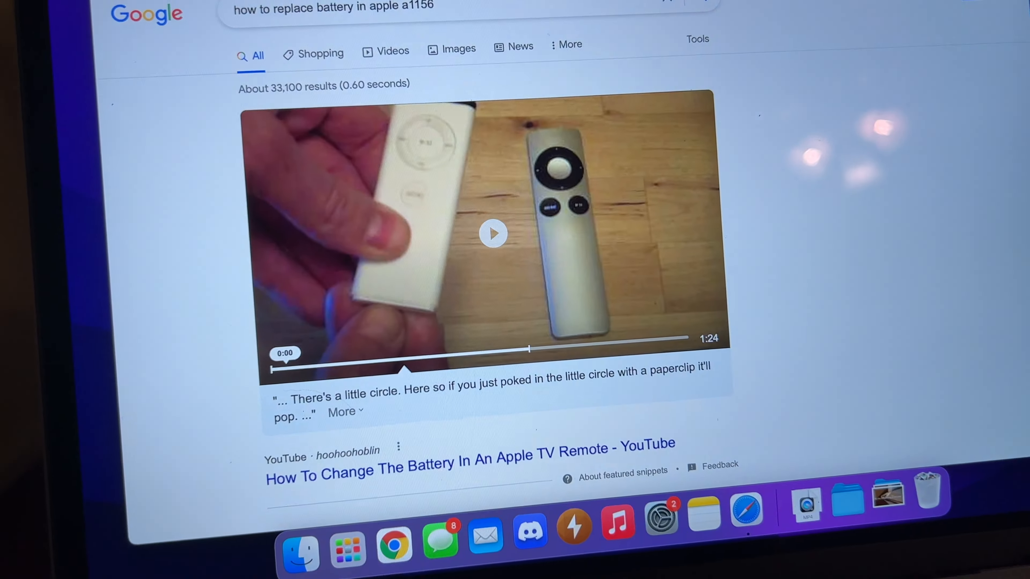
scroll("down", 3)
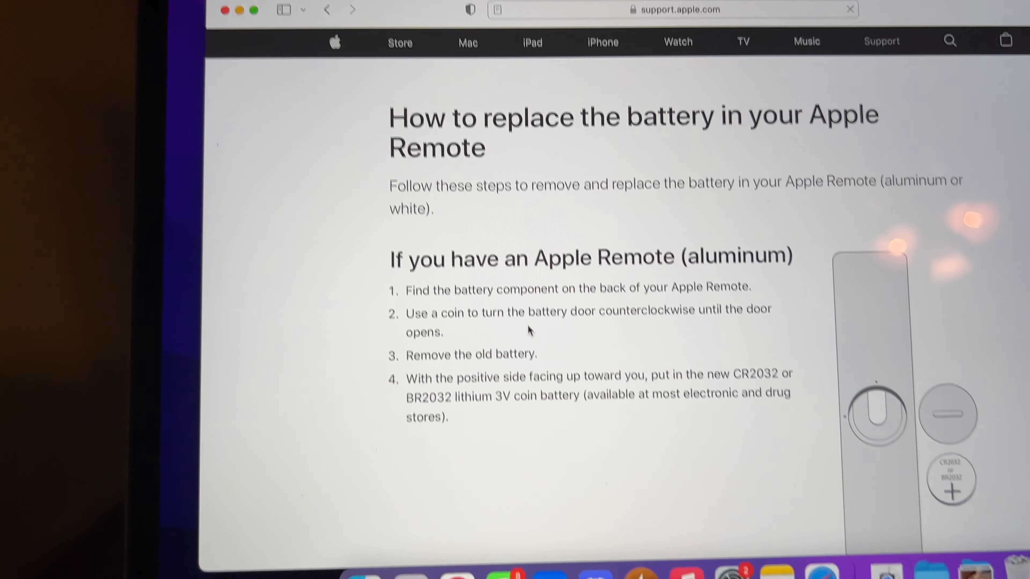
scroll("down", 3)
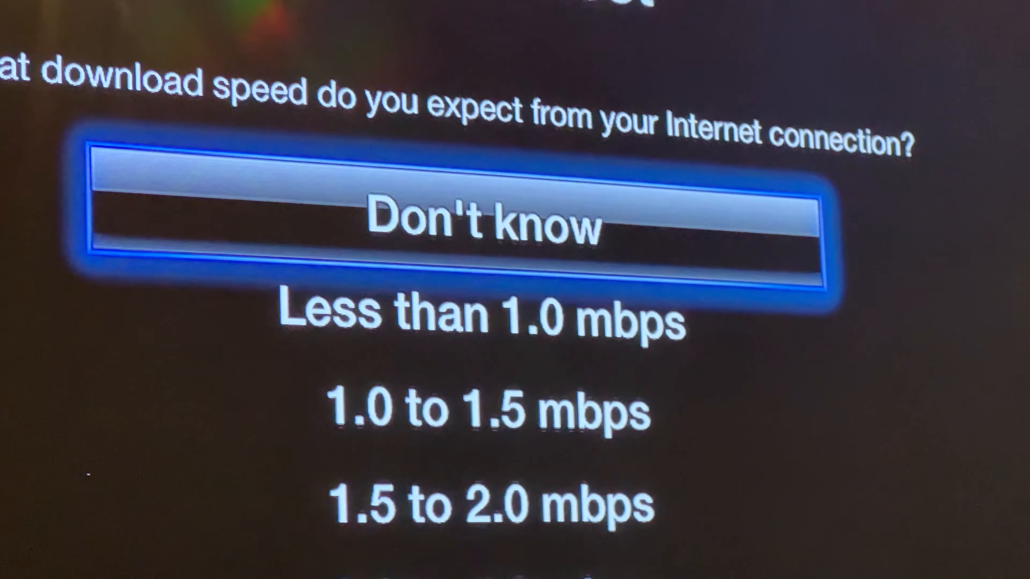
scroll("down", 3)
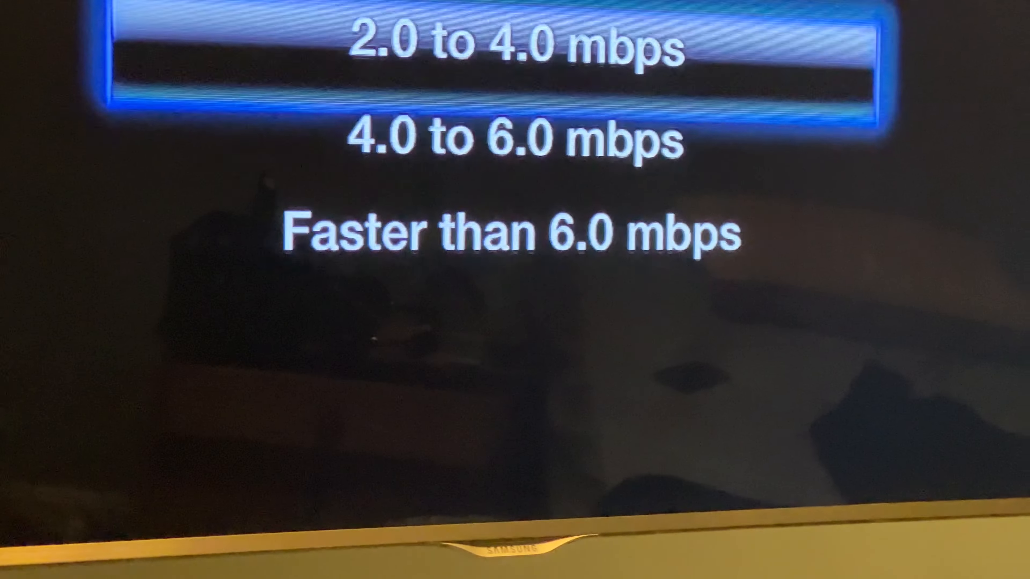